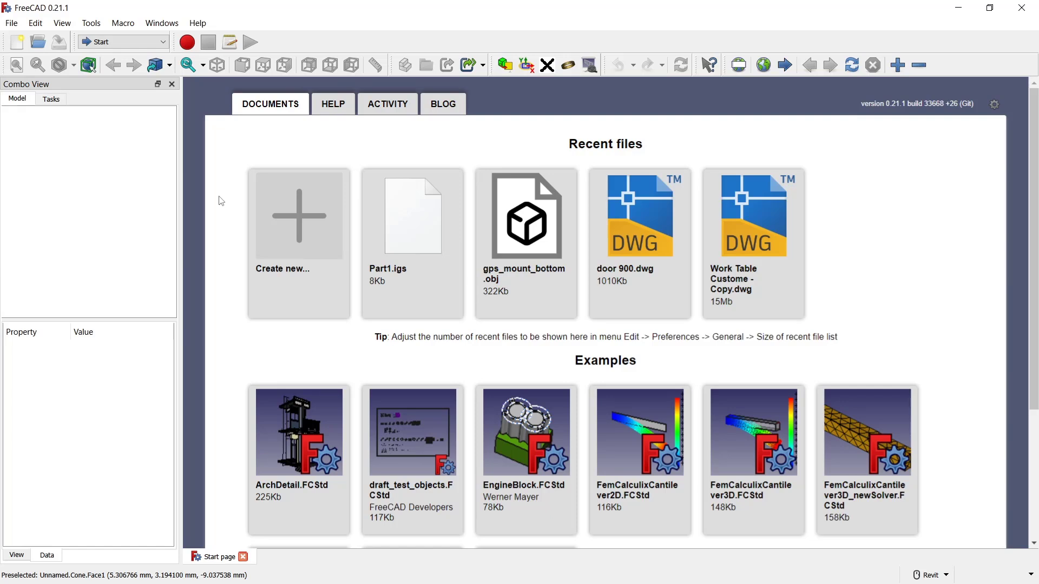
mouse_move(224, 177)
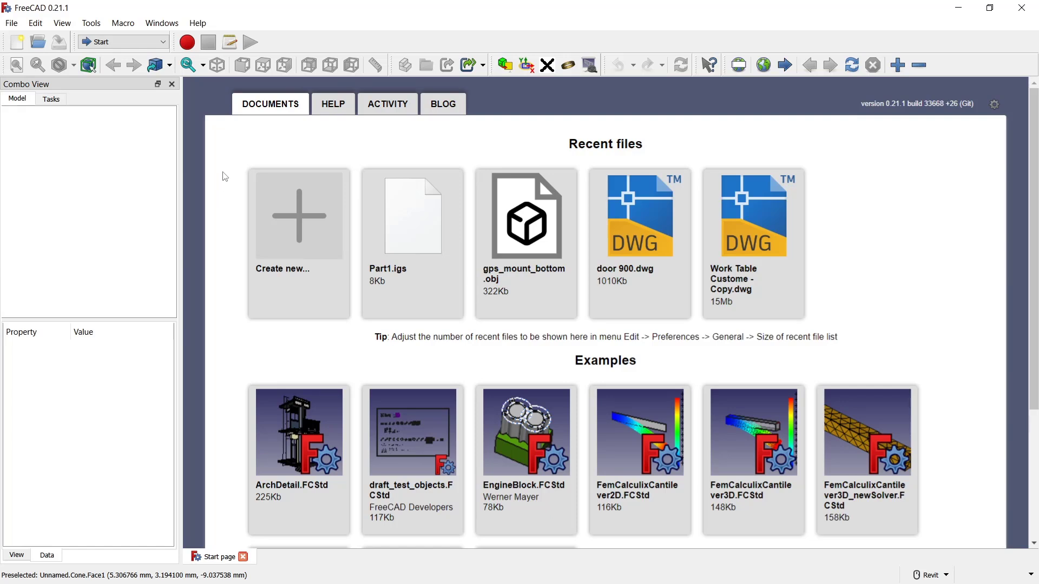
Step: Launch the Addon Manager from the Tools menu on the Start page
click(123, 42)
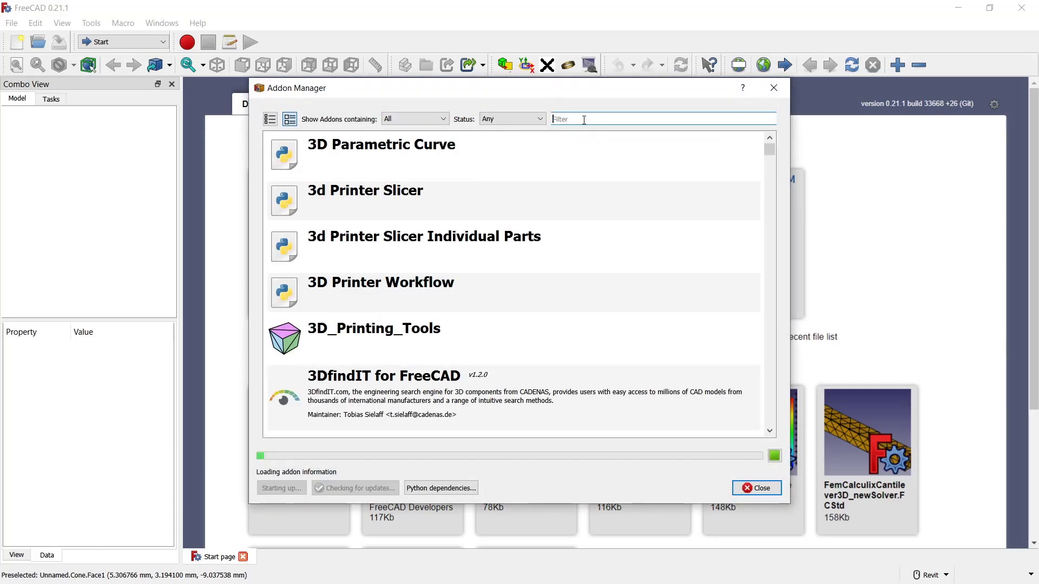
Step: Filter add-ons by 'mani', view the Manipulator Workbench details, then close the manager
text(mani)
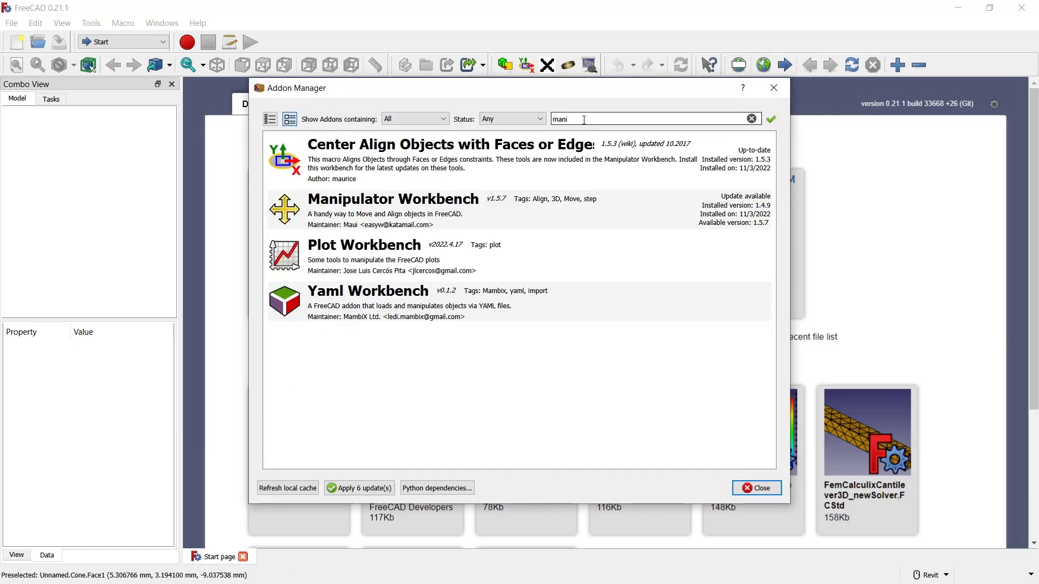
click(393, 199)
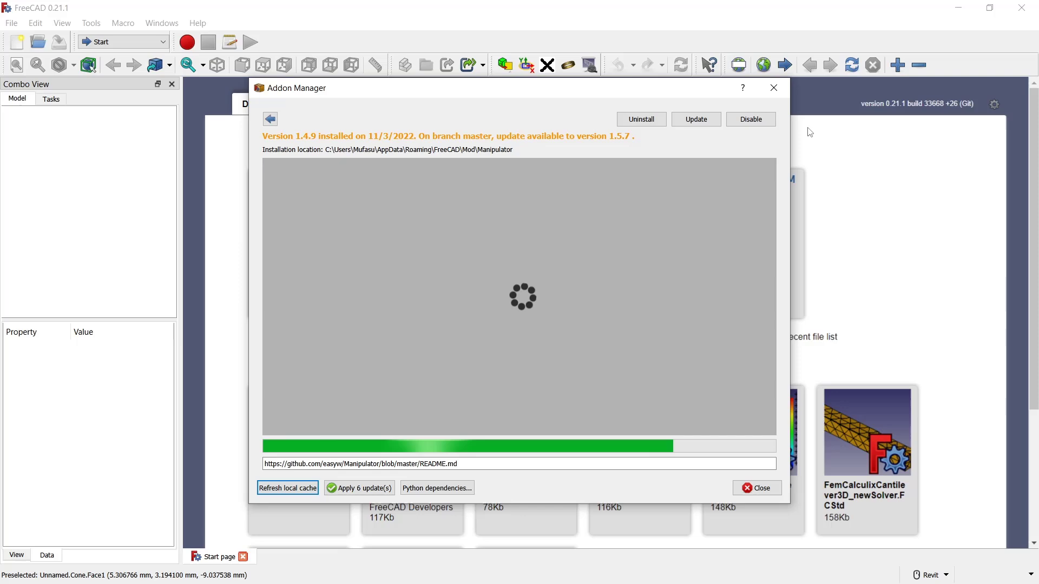
click(756, 488)
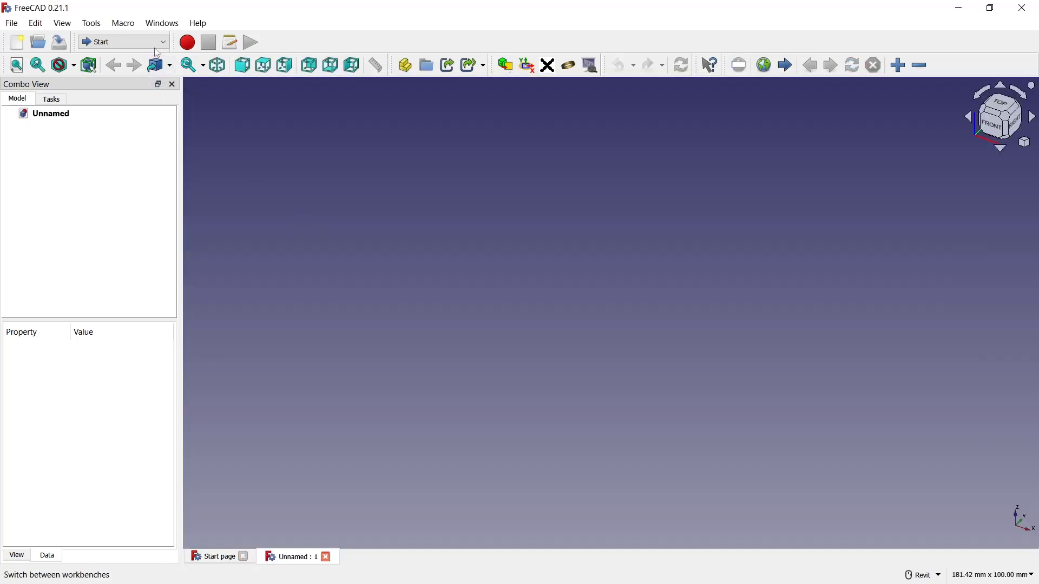
Step: Switch to the Part workbench and add a cube, a tube and a cone solid
click(123, 41)
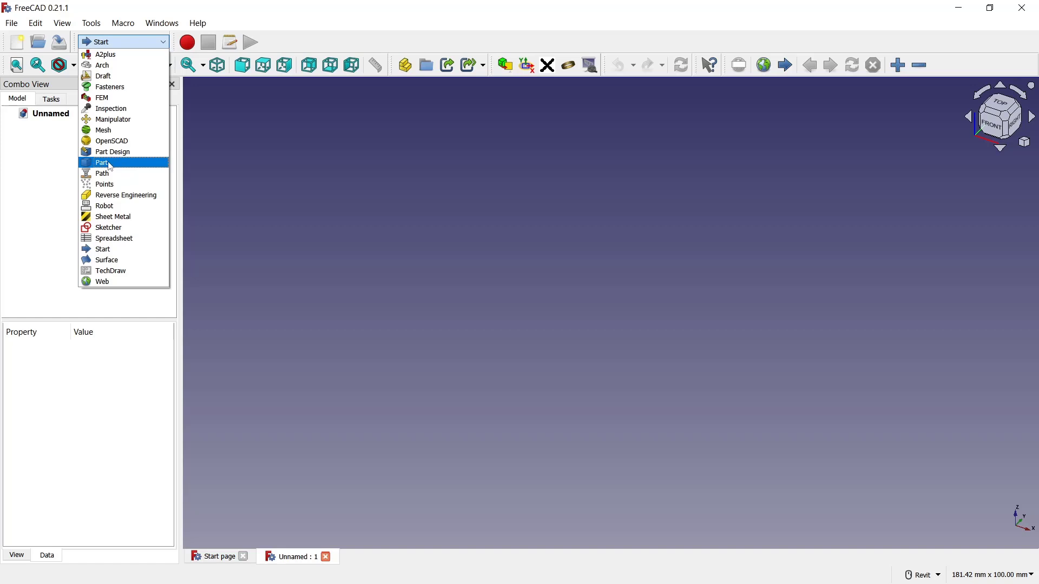
click(101, 163)
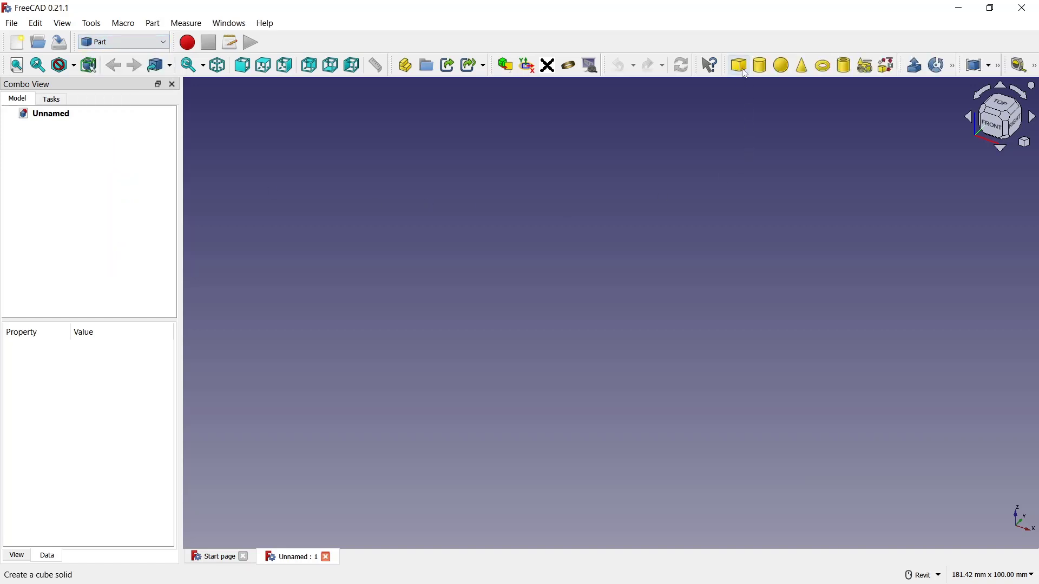
click(738, 65)
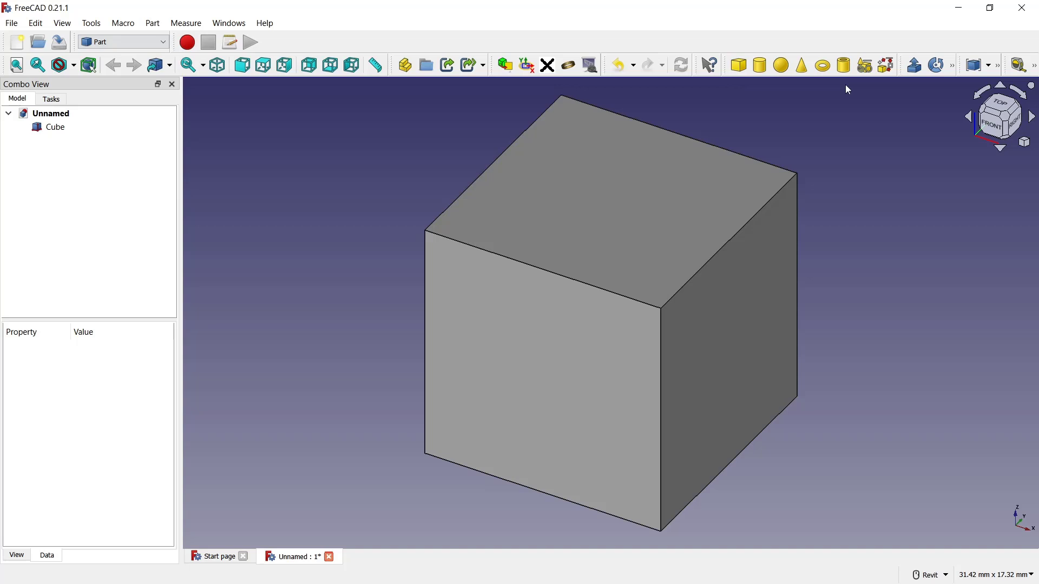
click(842, 65)
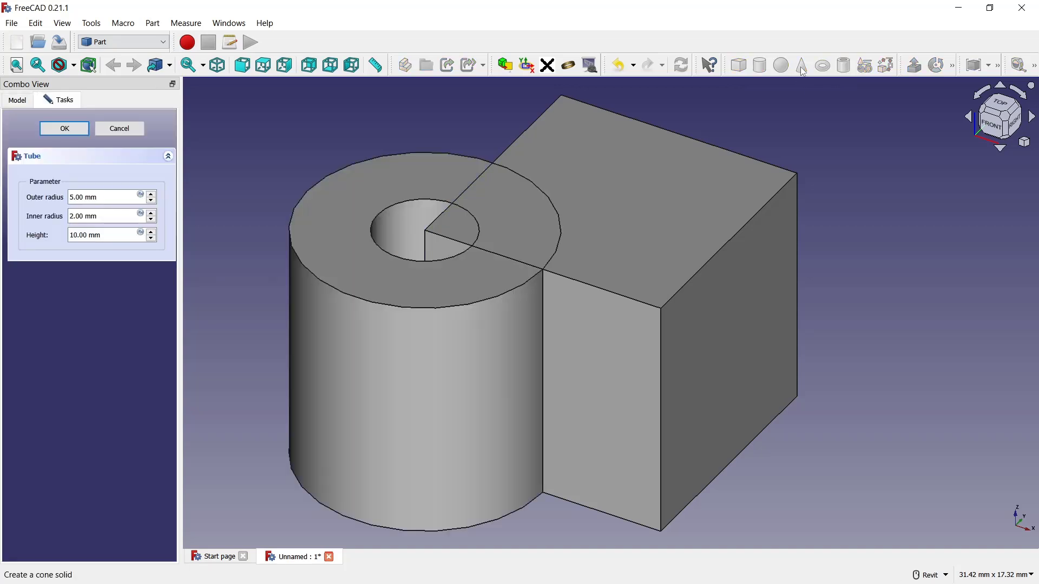
click(64, 128)
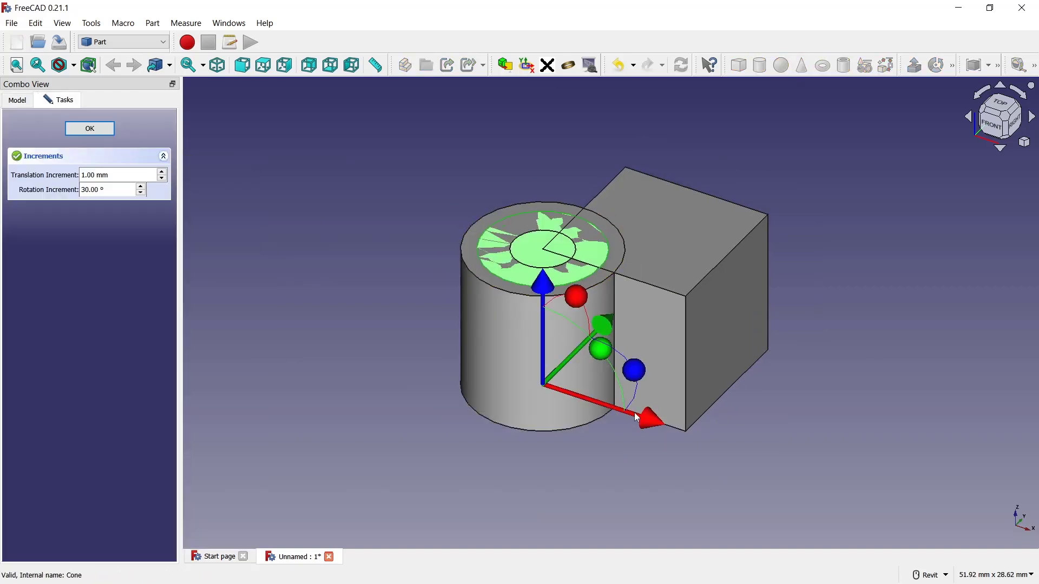
Step: Drag the cone left and the tube right with Transform so the three solids sit apart
click(90, 127)
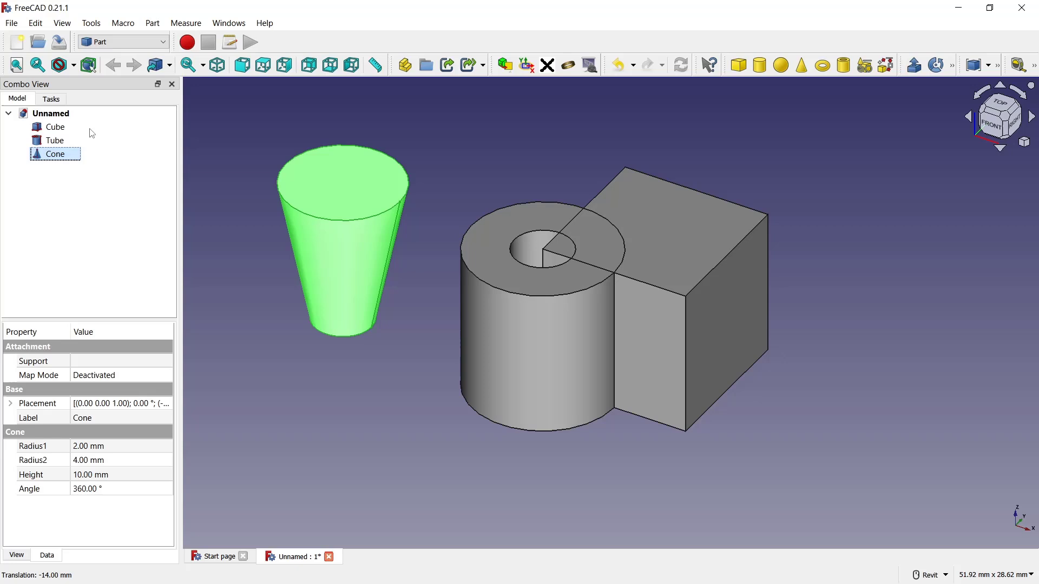
right_click(54, 139)
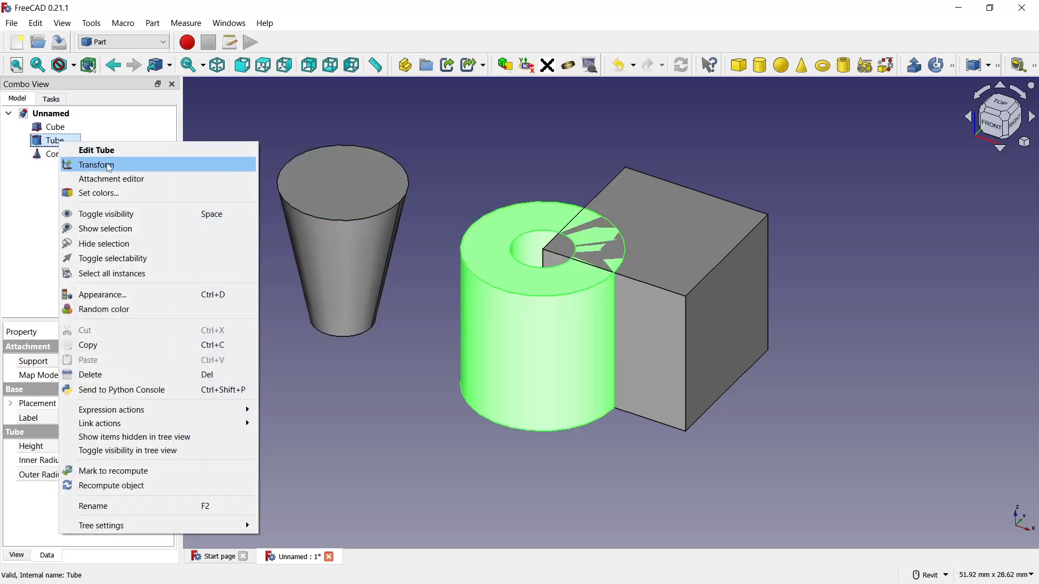
click(97, 165)
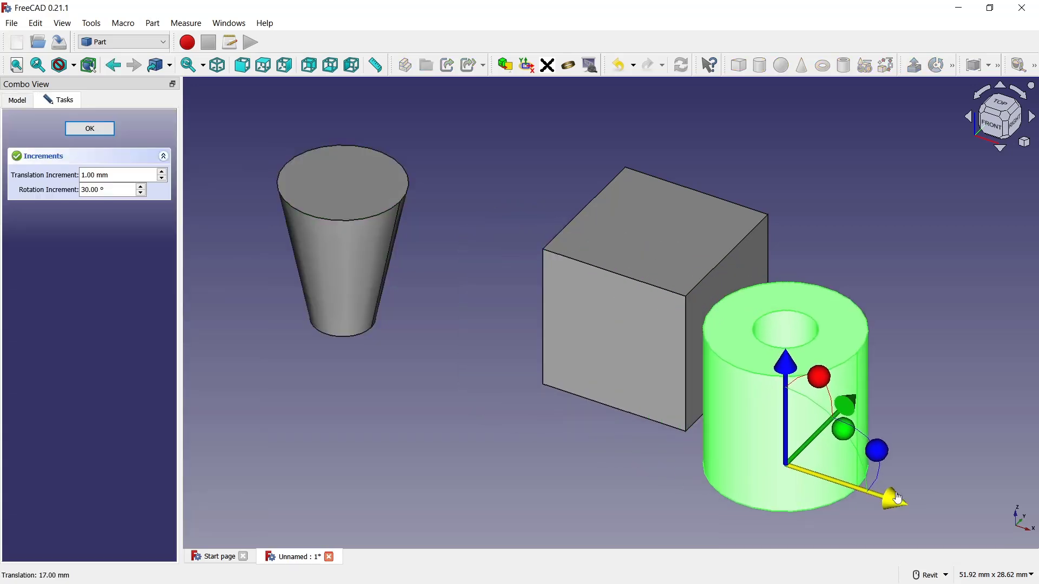
click(90, 128)
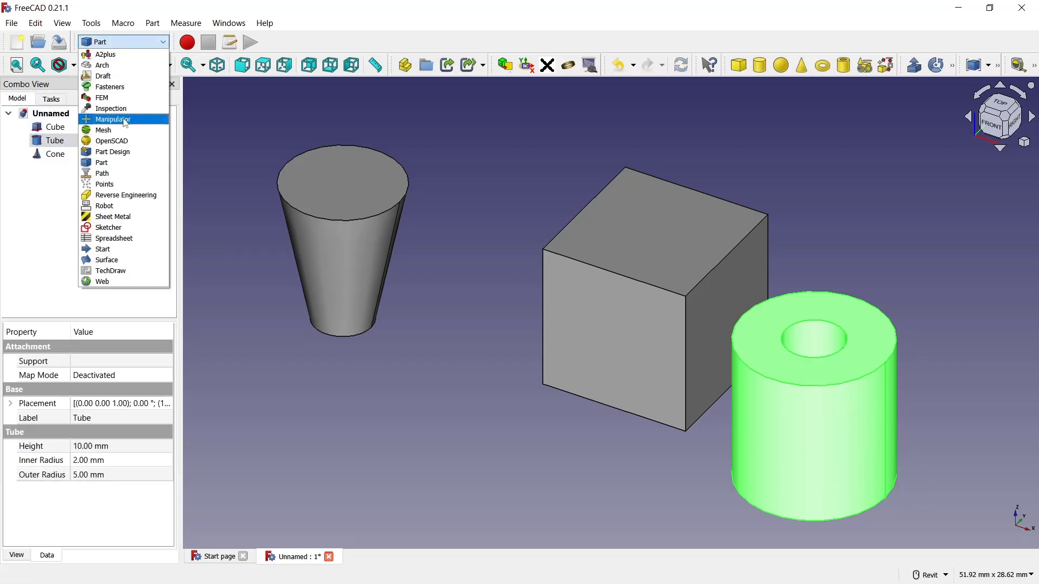
Step: With Manipulator Aligner tools, set the tube on the cube's top and the cone on the tube
click(112, 119)
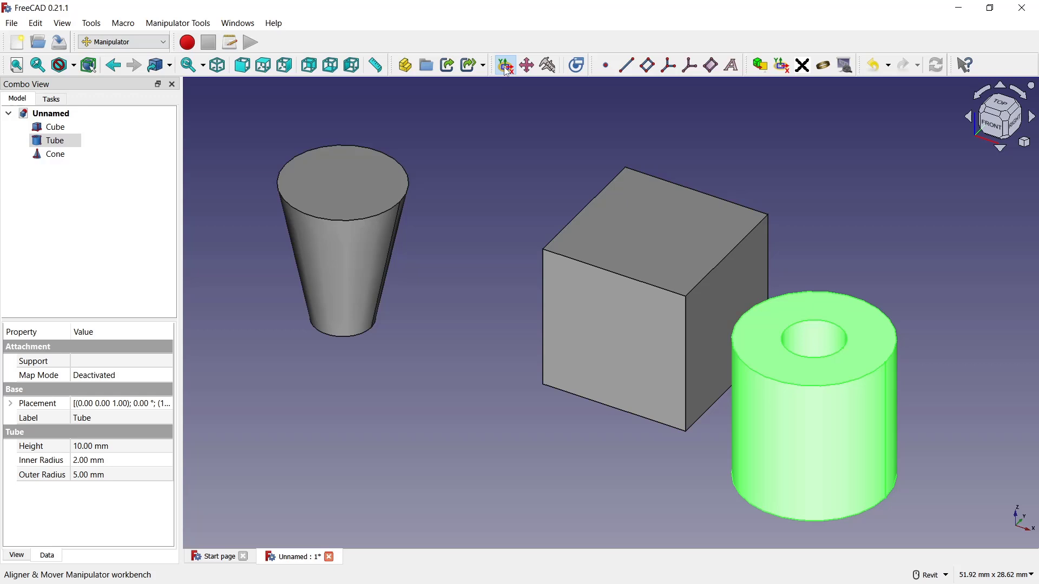
click(504, 64)
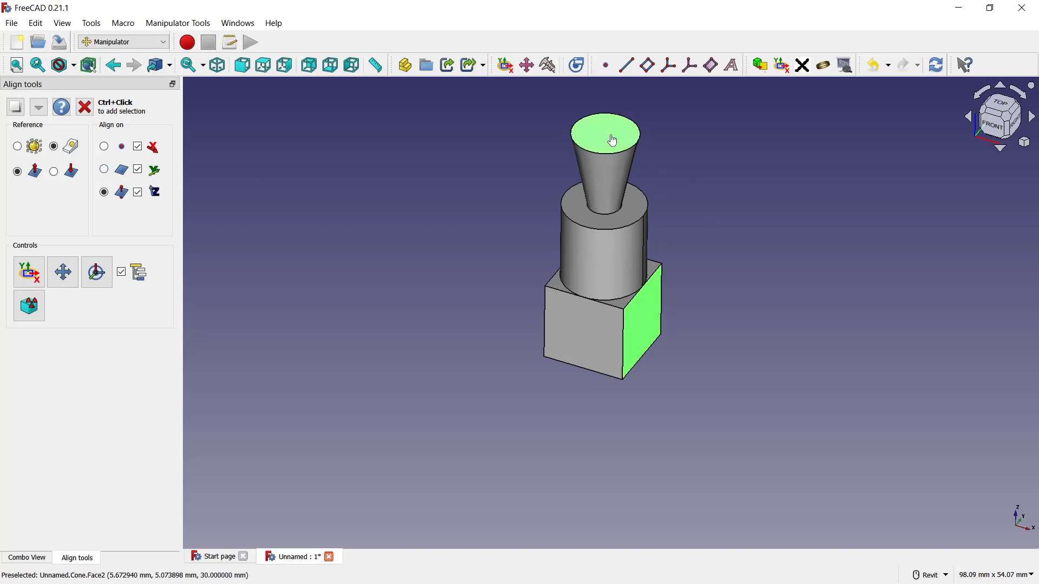
click(104, 169)
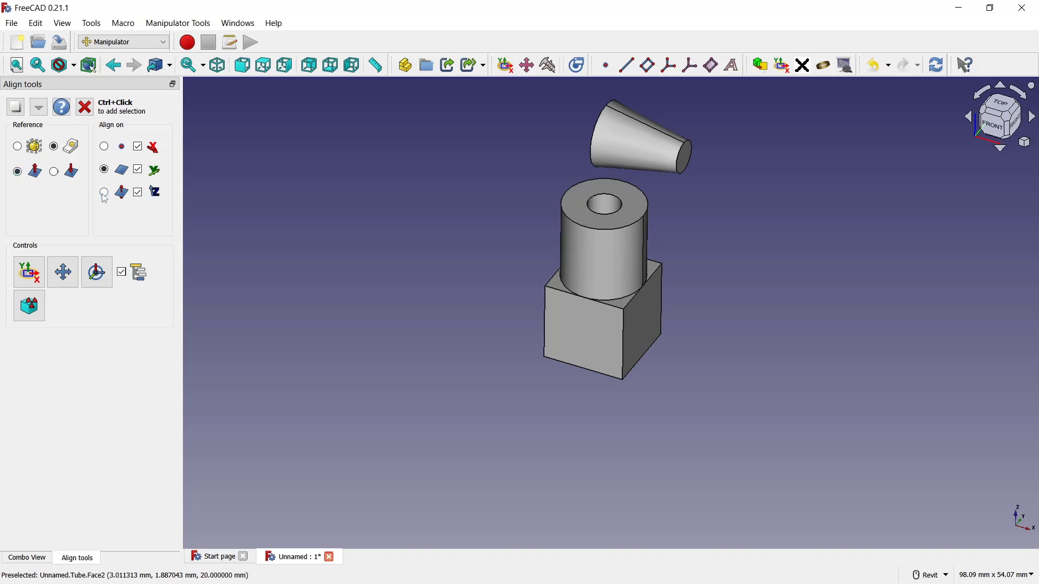
Step: Change the Align on direction so the cone attaches to a side face of the cube
click(104, 192)
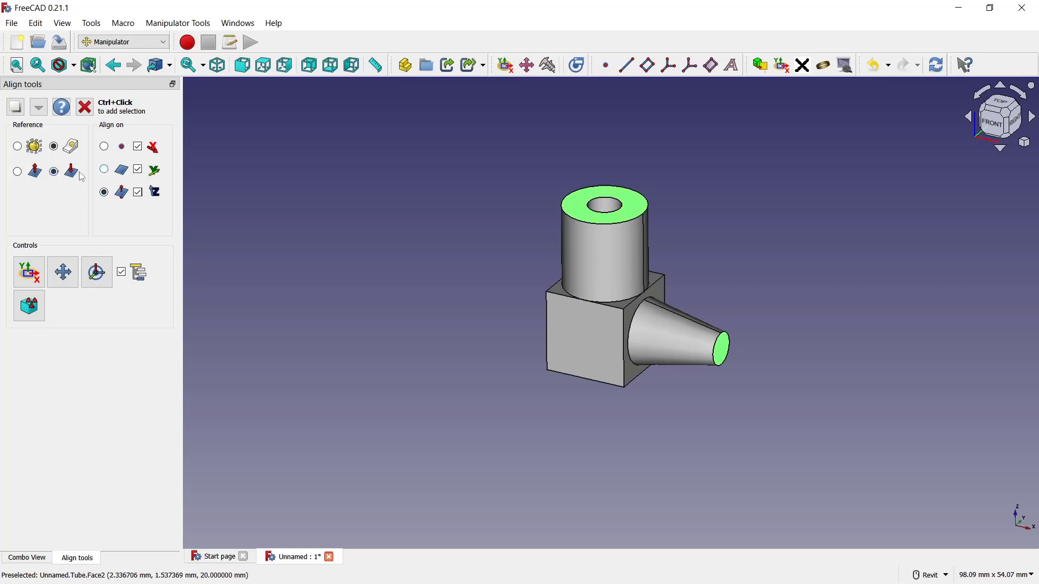
Step: Change the alignment reference and align the tube onto the cone's narrow end
click(18, 171)
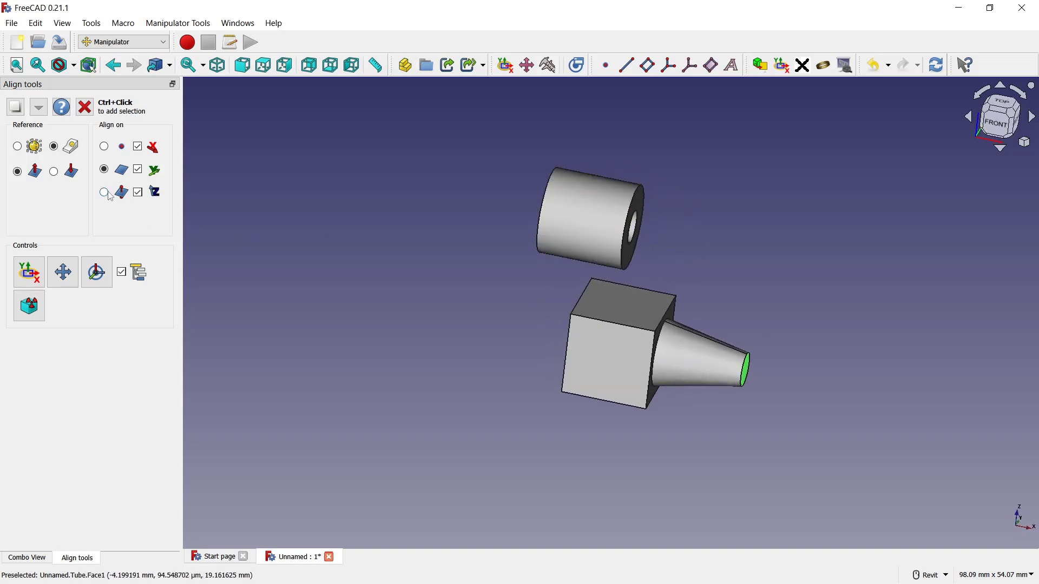
click(104, 191)
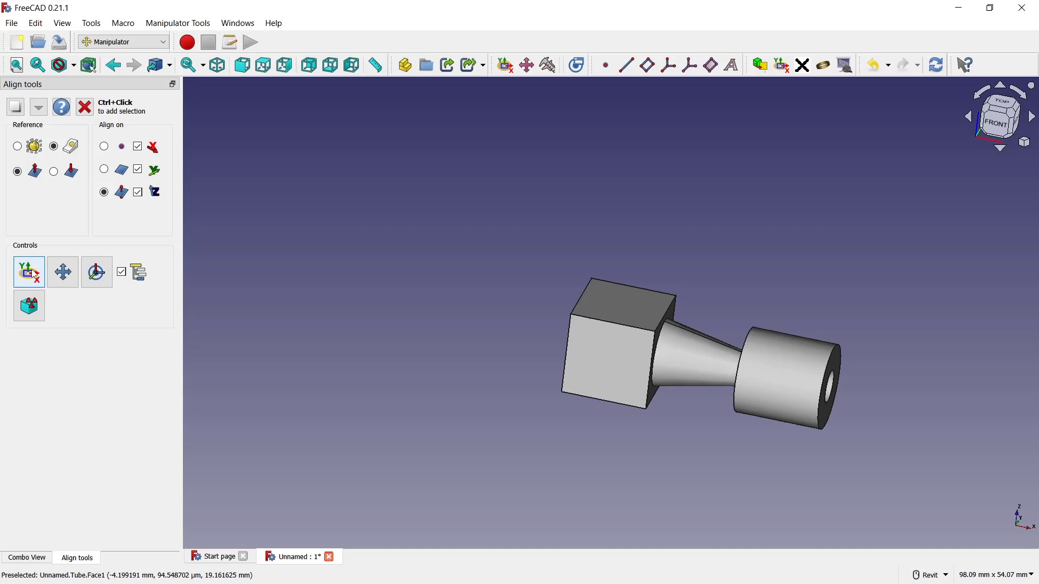